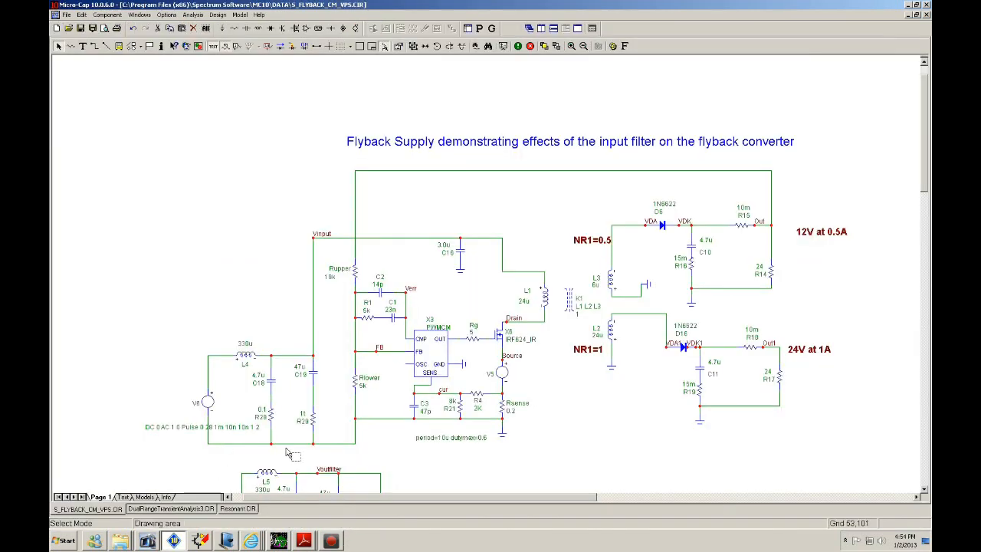
mouse_move(553, 437)
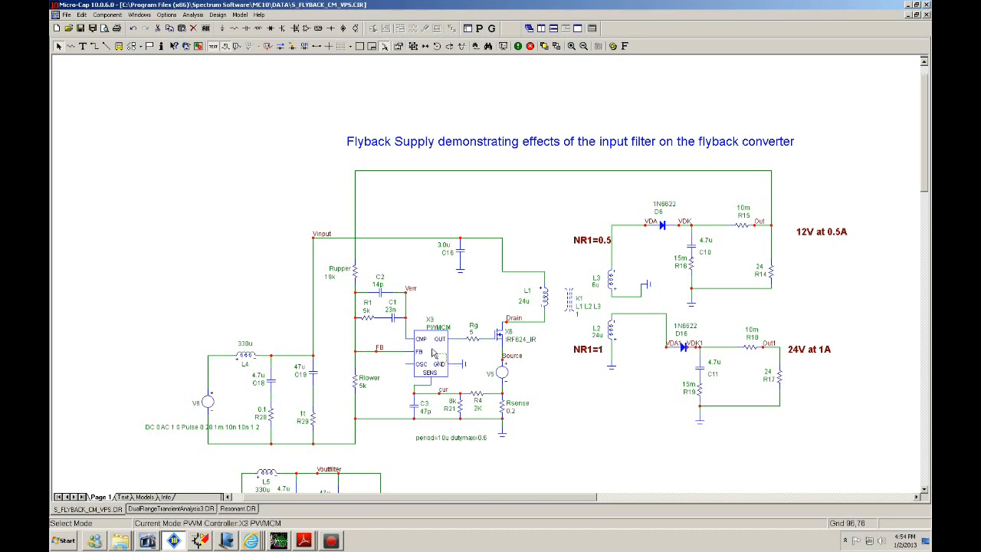
mouse_move(472, 383)
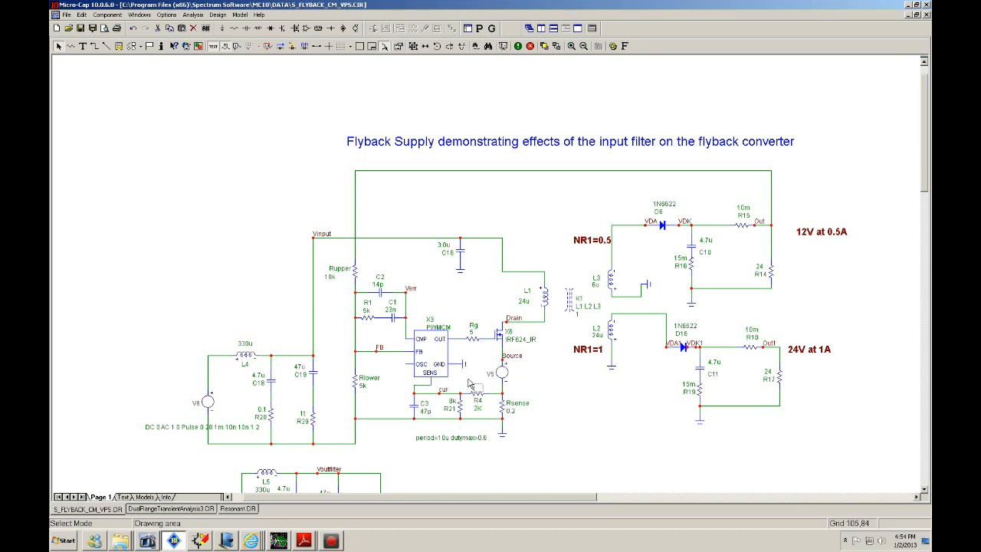
mouse_move(474, 386)
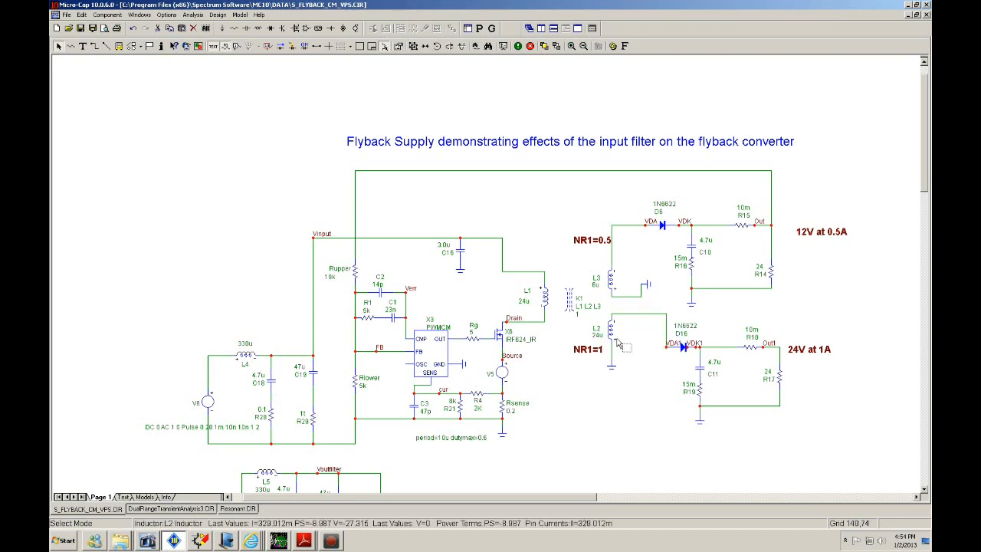
mouse_move(619, 345)
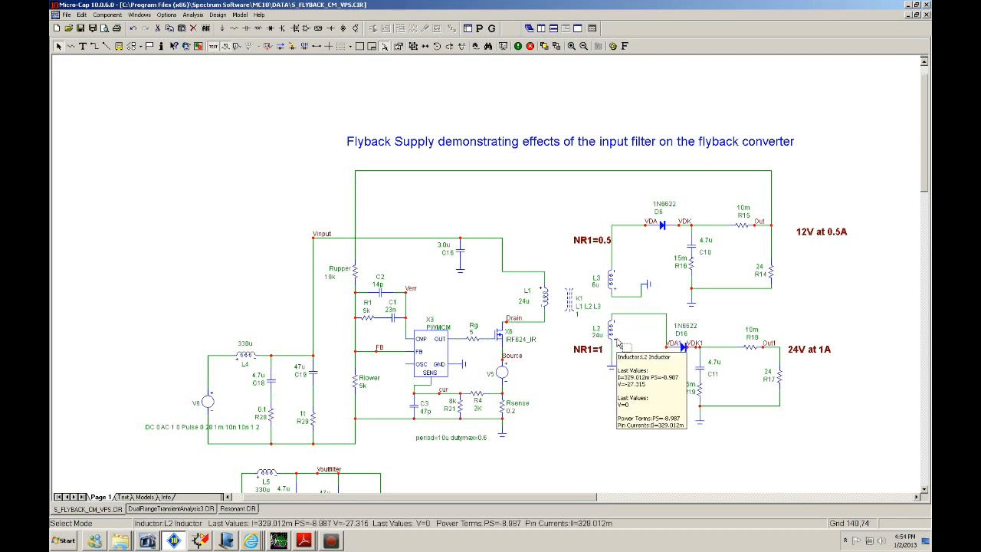
mouse_move(631, 273)
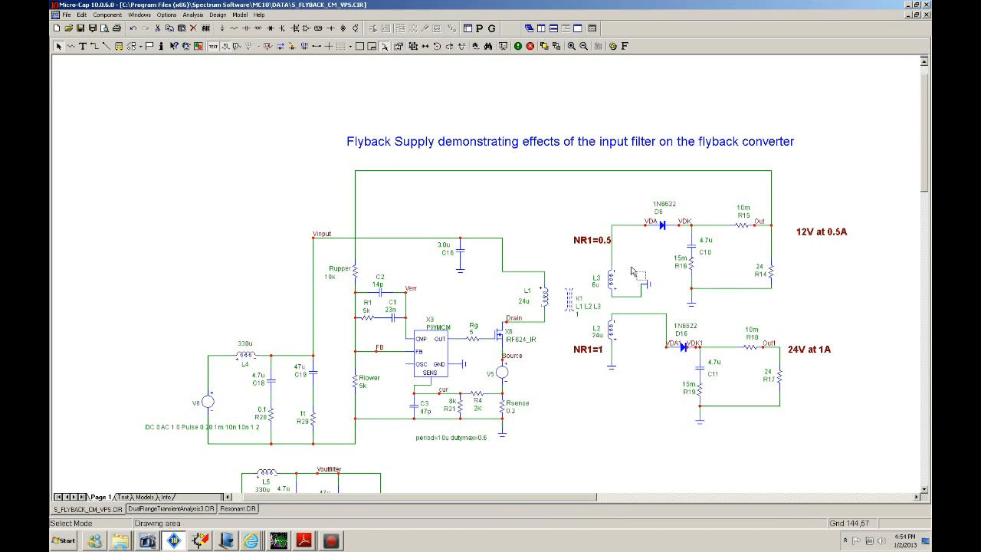
mouse_move(797, 257)
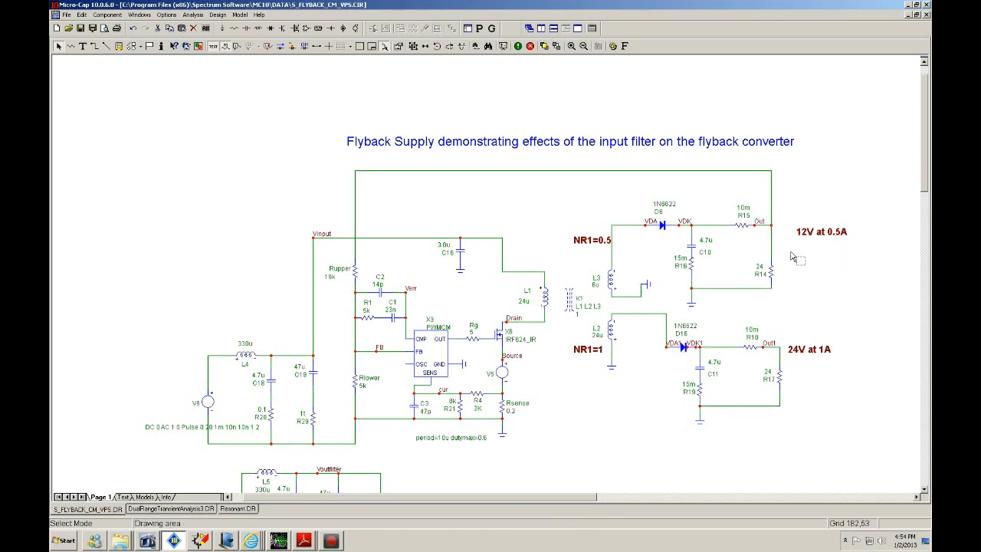
mouse_move(797, 375)
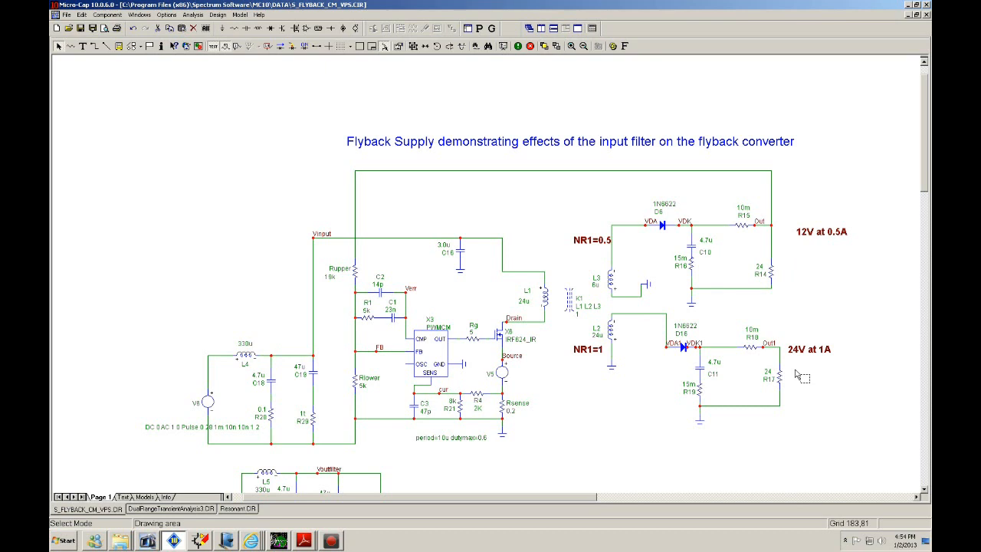
mouse_move(610, 404)
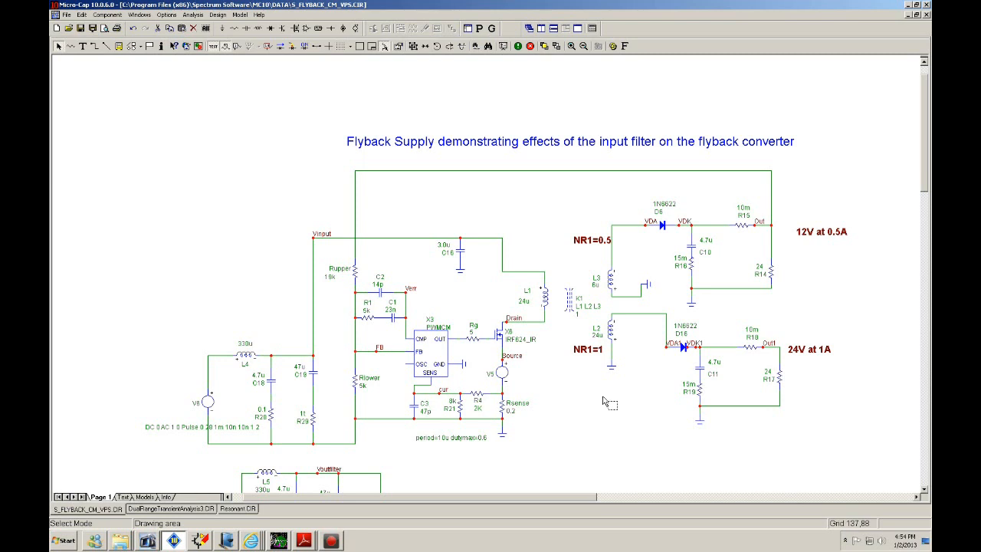
- Scroll the flyback schematic down to reveal the Negative Resistance circuit section
scroll("down", 3)
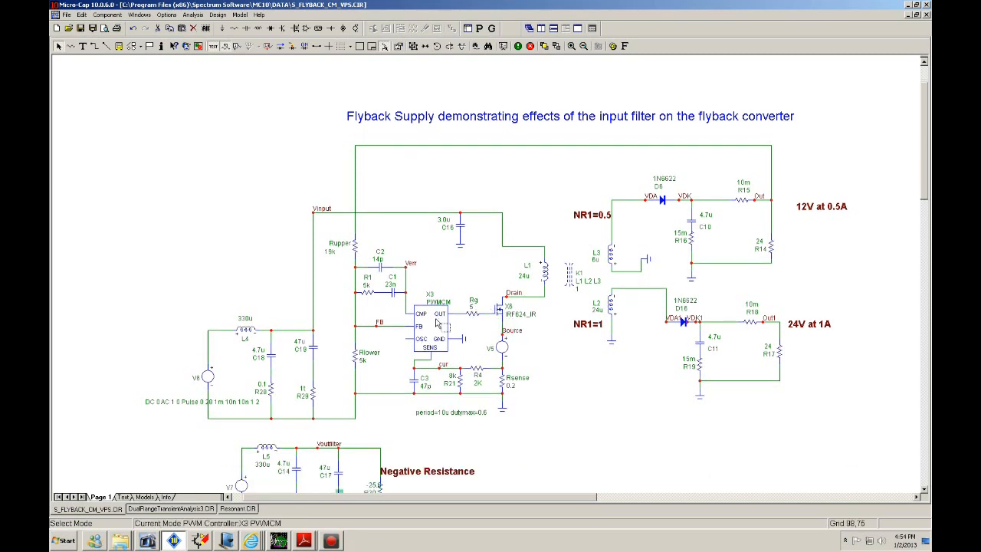
mouse_move(678, 247)
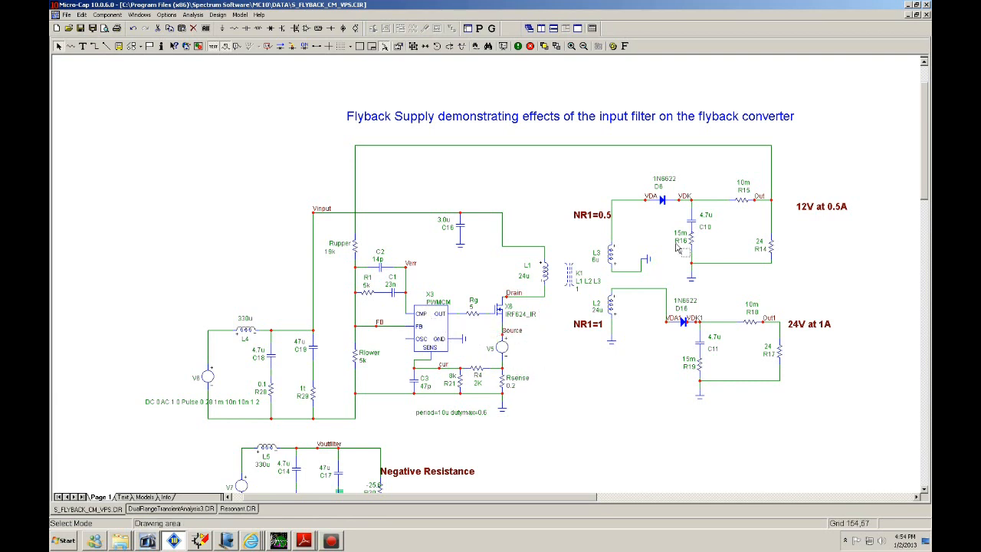
mouse_move(436, 331)
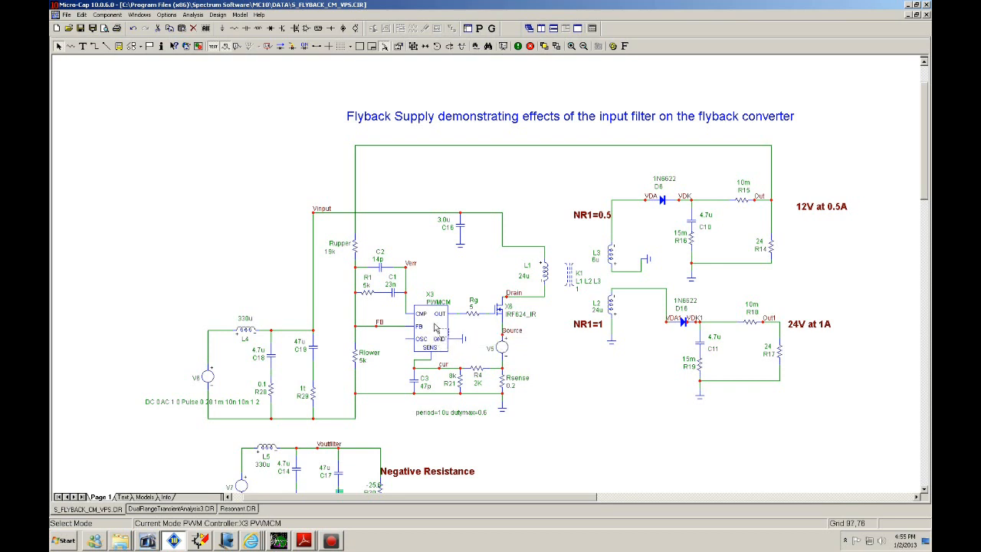
mouse_move(437, 328)
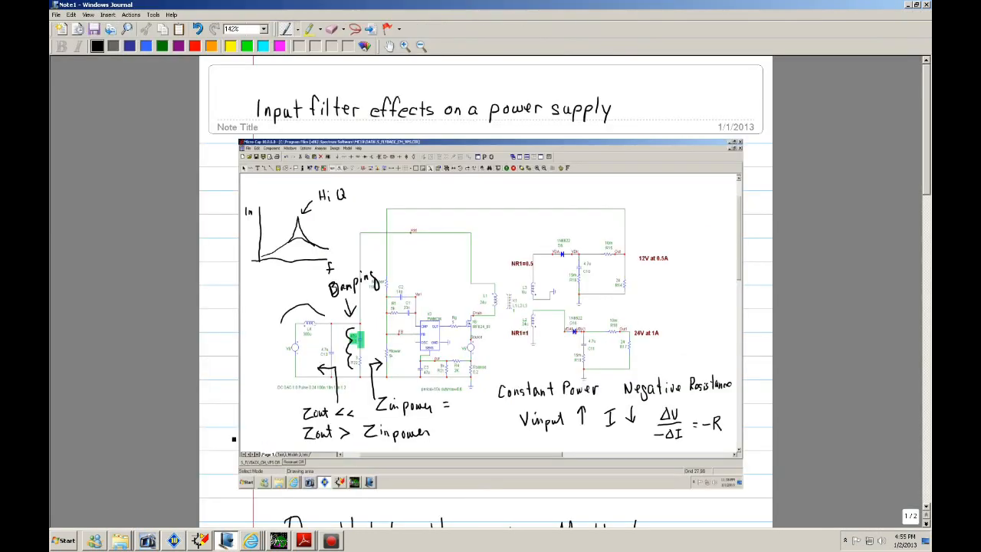
- On the Vorperian Method page, tick the Mc = Vo/Vin formula and note Vin = 28
scroll("down", 3)
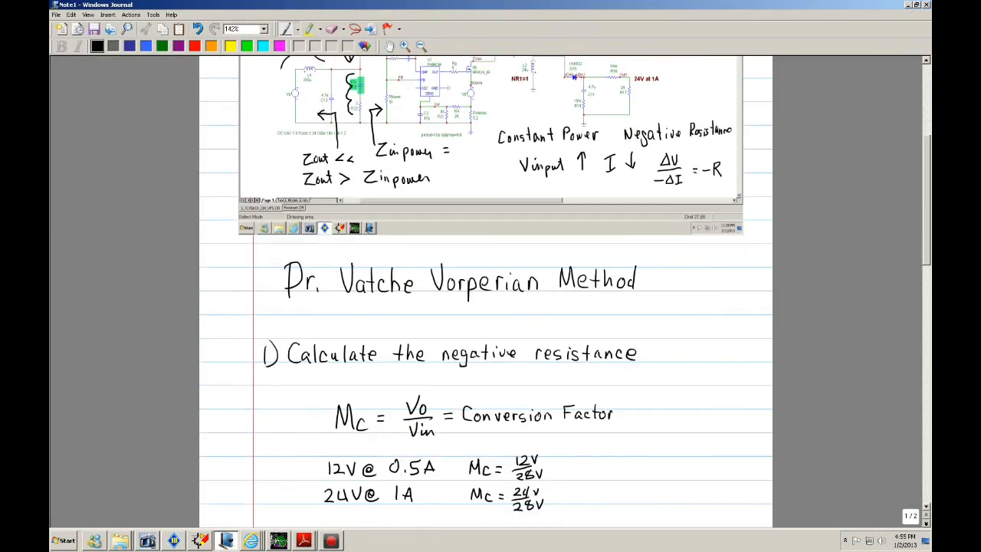
scroll("down", 3)
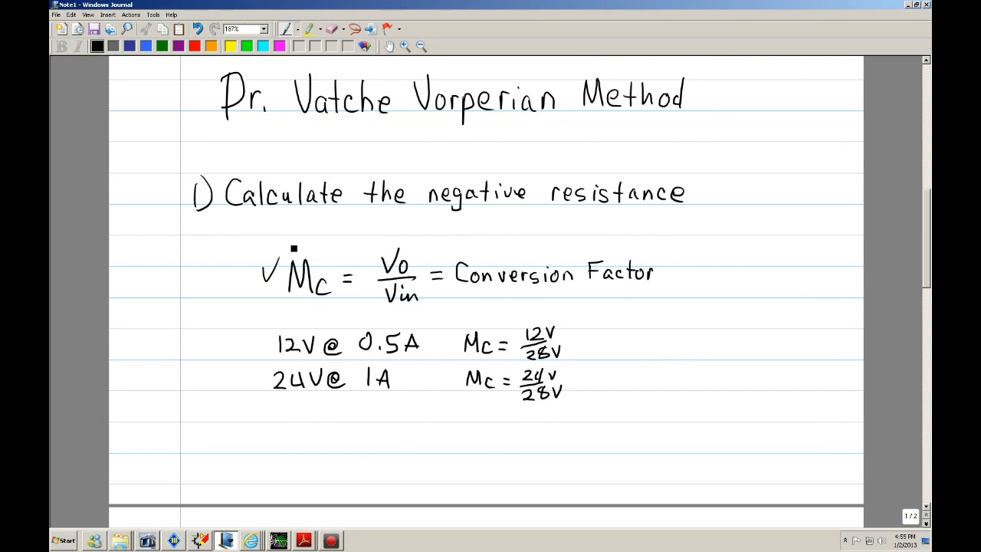
mouse_move(416, 251)
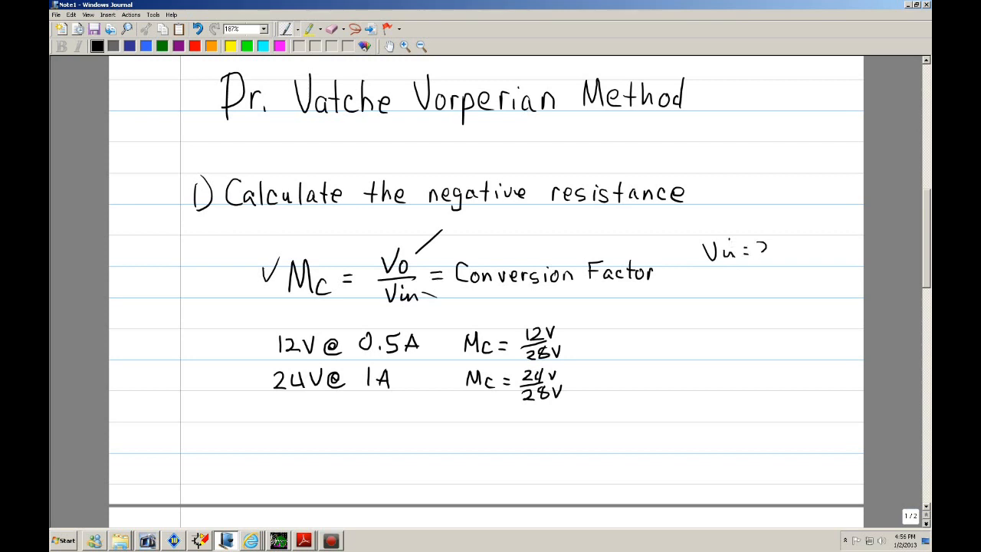
type("28")
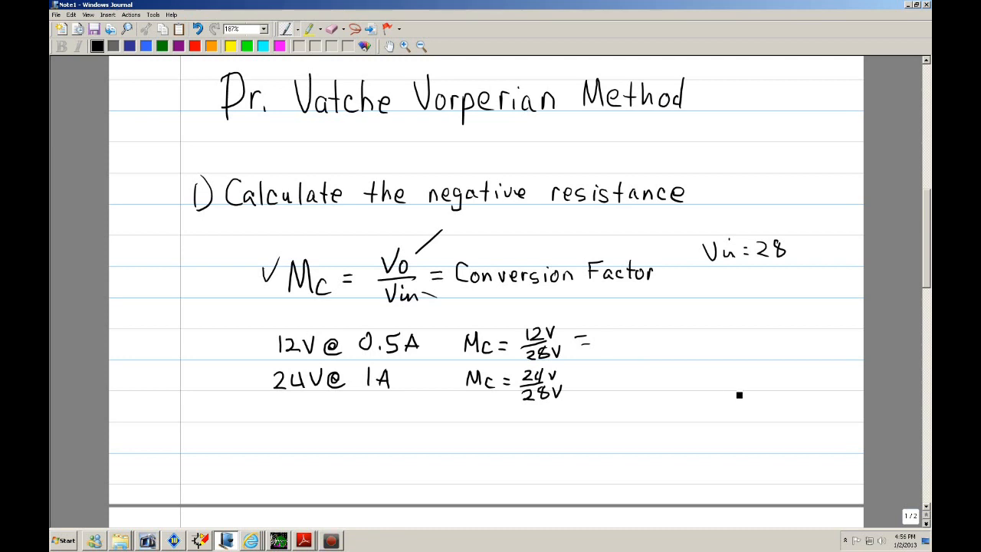
- Write RL = 24Ω for both outputs and scroll to the 12V and 24V negative-resistance calculations
scroll("down", 3)
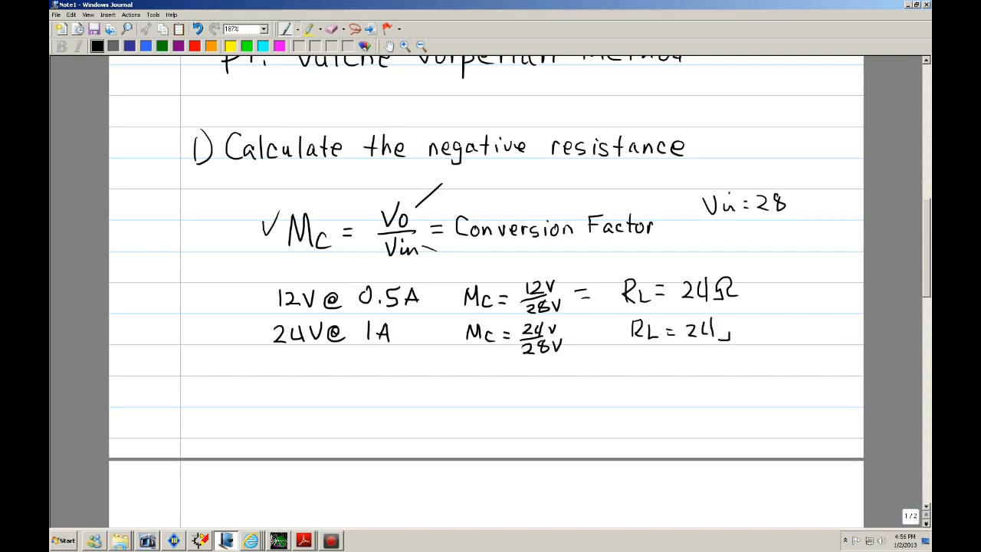
scroll("down", 3)
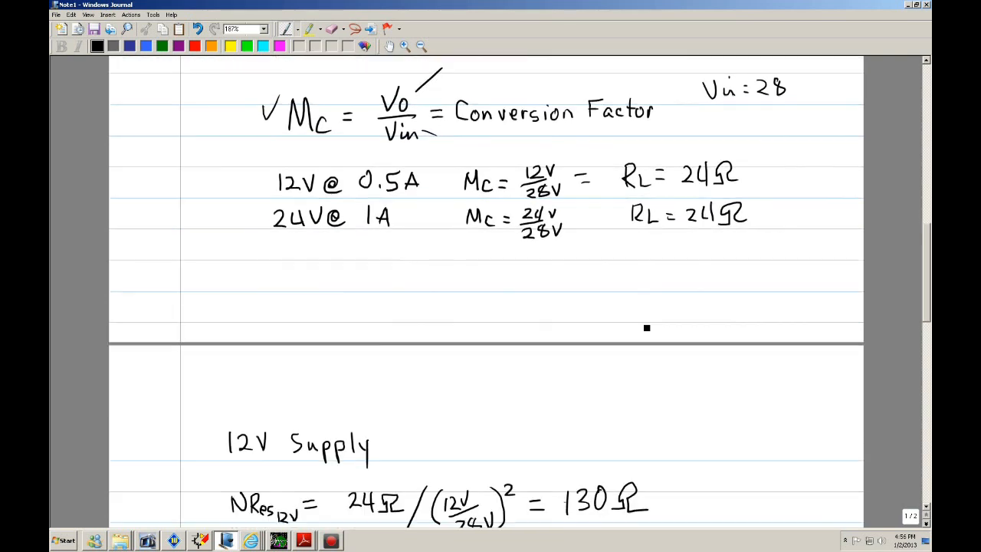
scroll("down", 3)
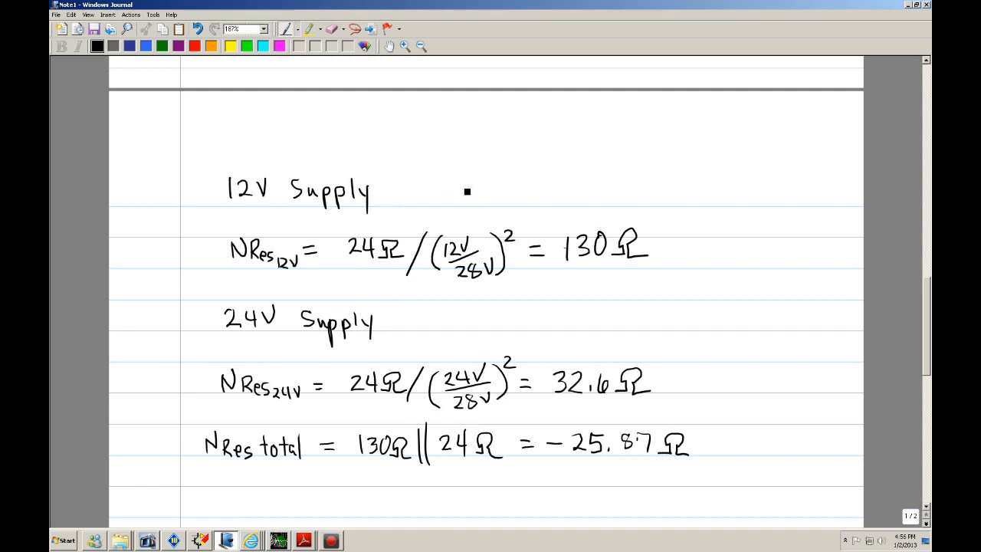
- Head the calculations 'negative resistance at input' and tick the 130Ω and 32.6Ω results
left_click_drag(467, 190, 475, 187)
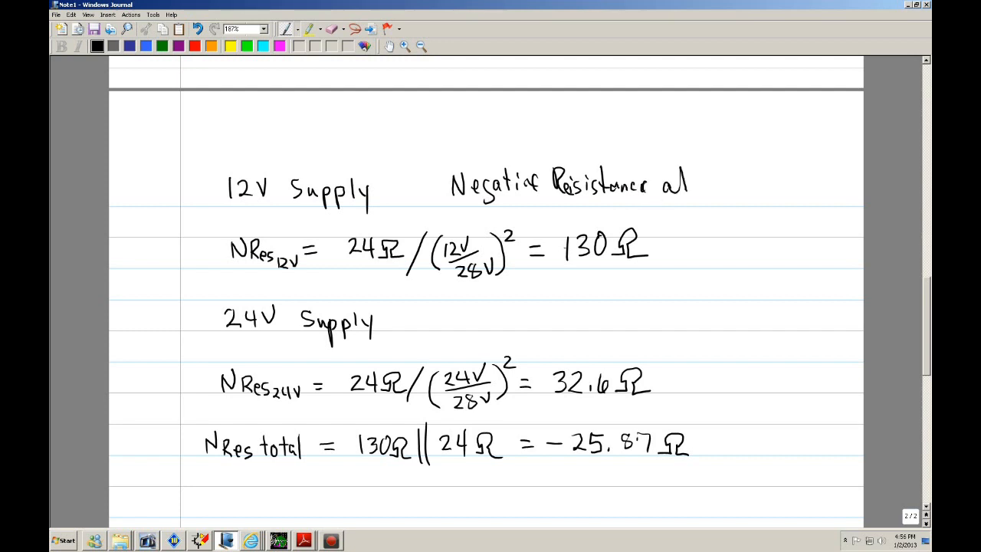
type("input")
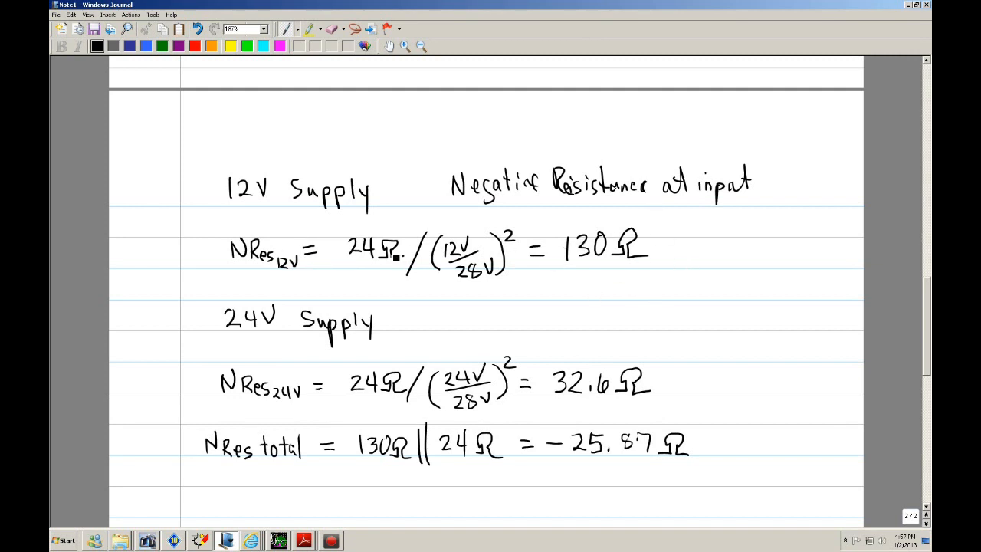
left_click(671, 251)
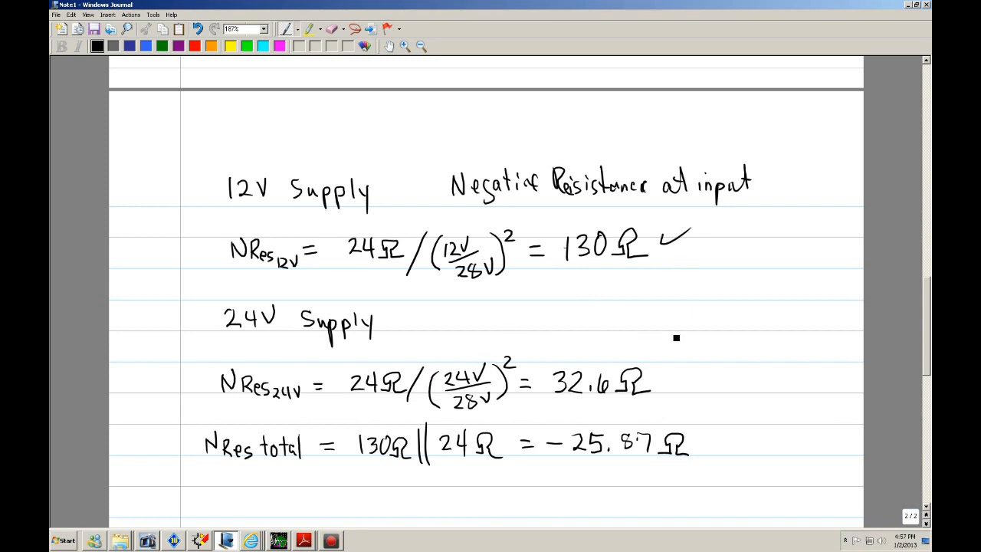
scroll("down", 3)
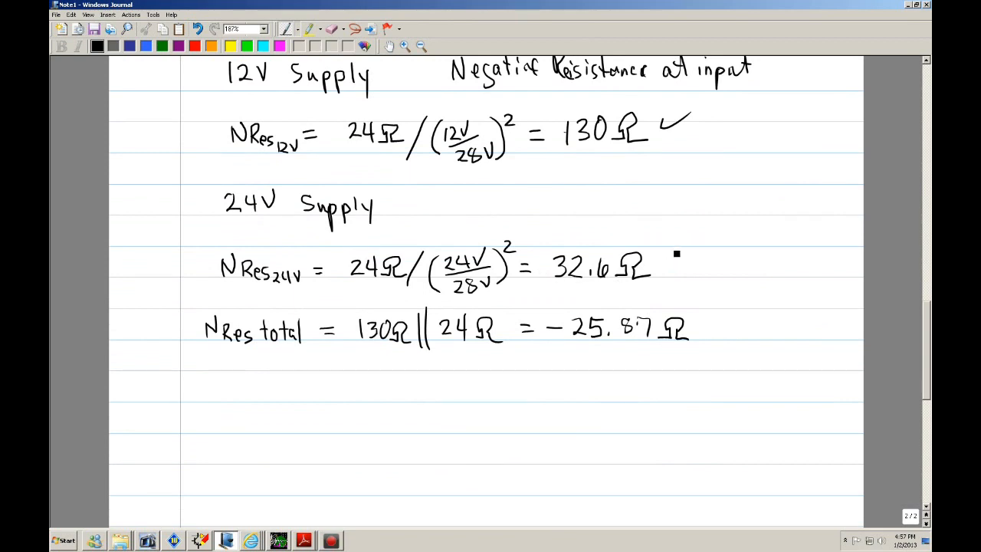
left_click_drag(674, 260, 697, 245)
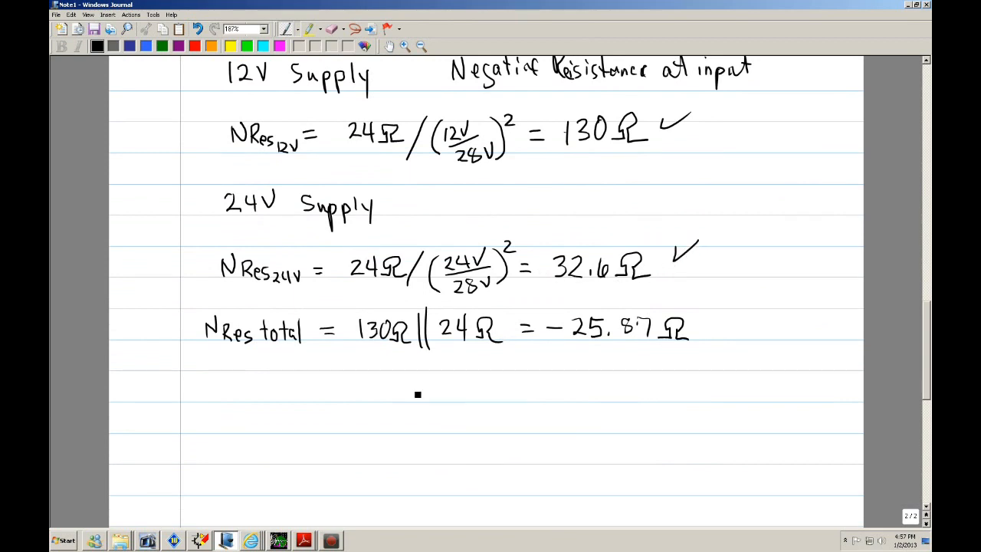
mouse_move(394, 366)
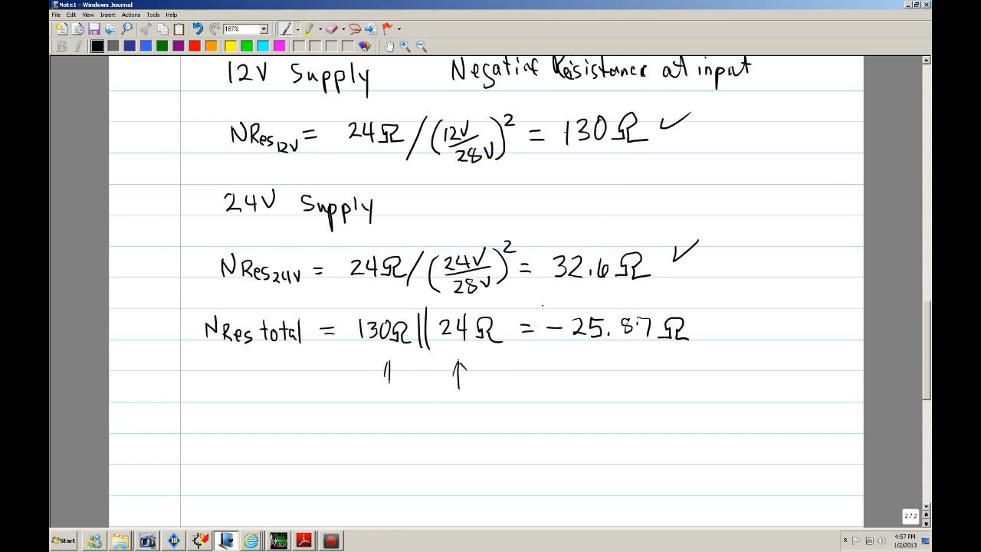
- Box the −25.87Ω total and label it as reflected, before returning to Micro-Cap
left_click_drag(544, 307, 708, 365)
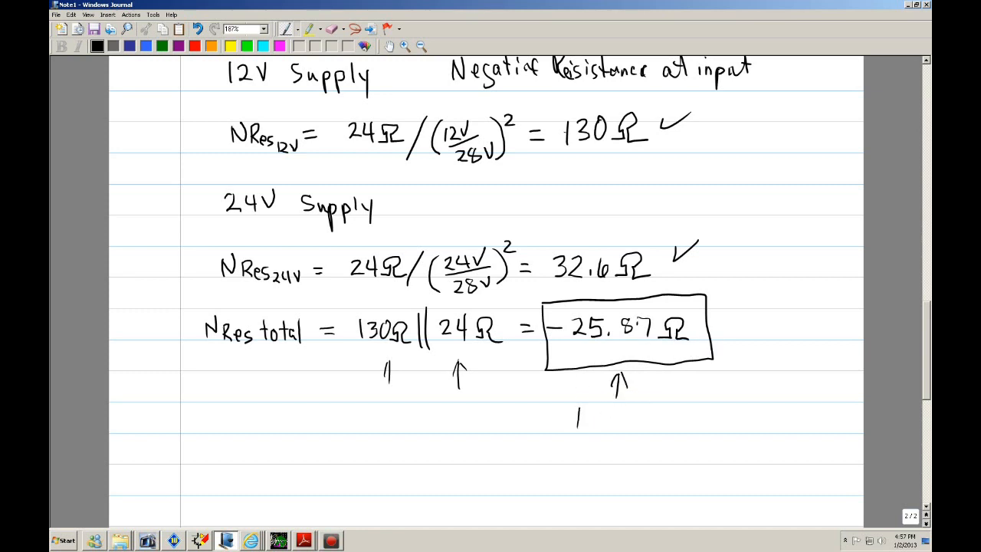
type("Refl")
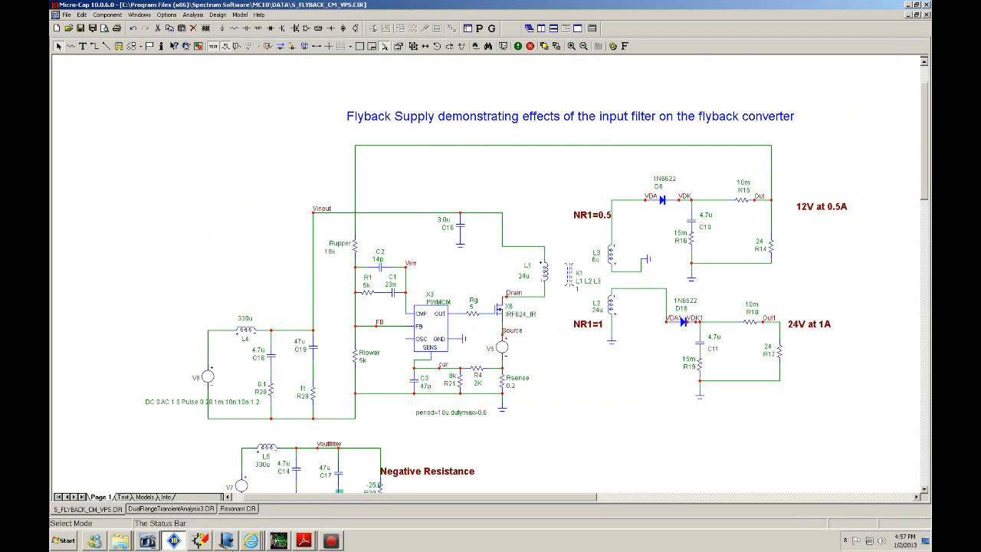
- Set the negative-resistance resistor R30 in the Vorperian model to -25.6
scroll("down", 3)
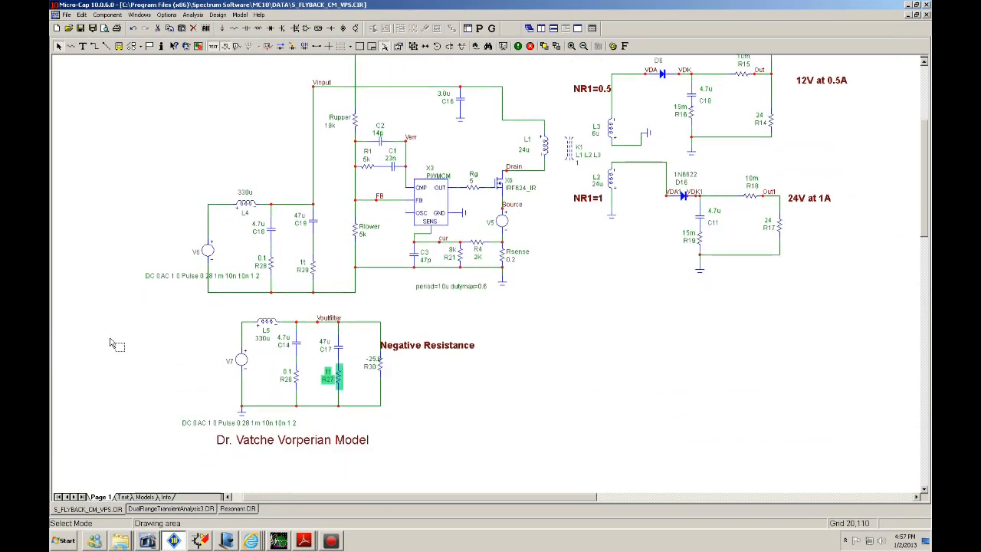
scroll("down", 3)
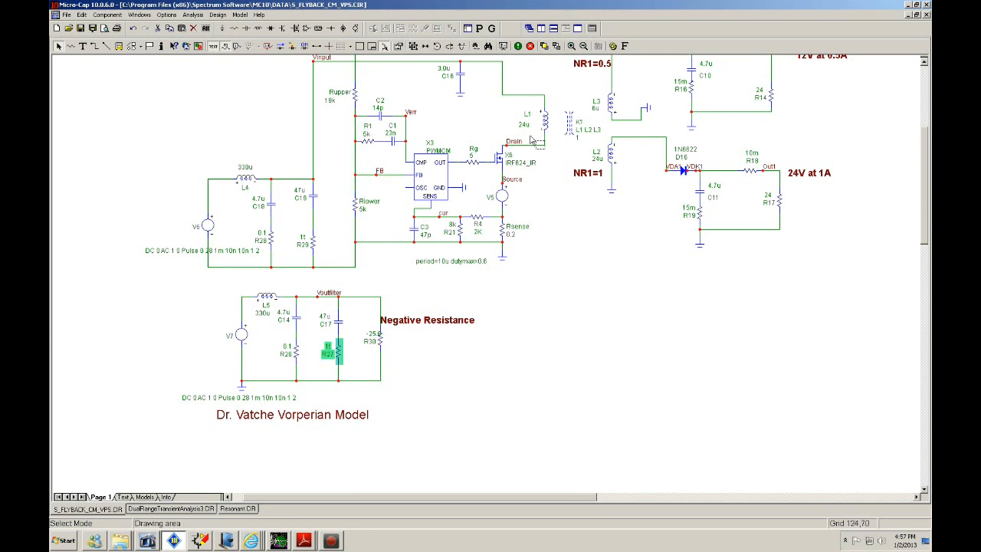
mouse_move(279, 361)
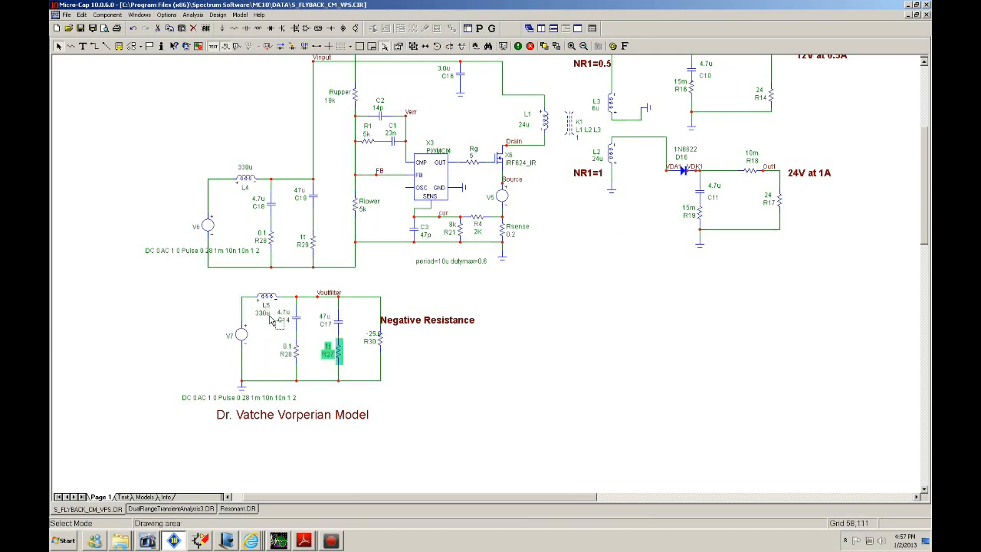
mouse_move(268, 304)
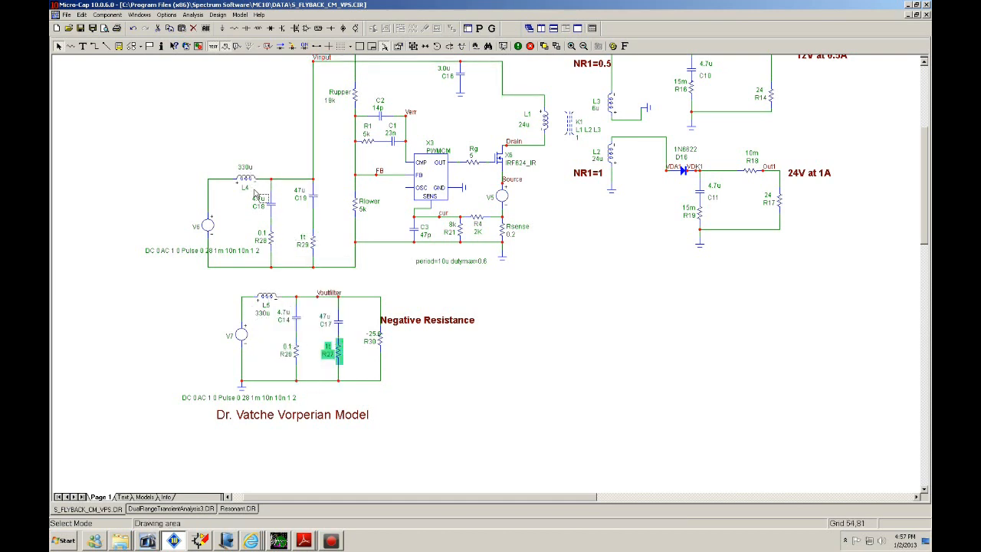
mouse_move(321, 365)
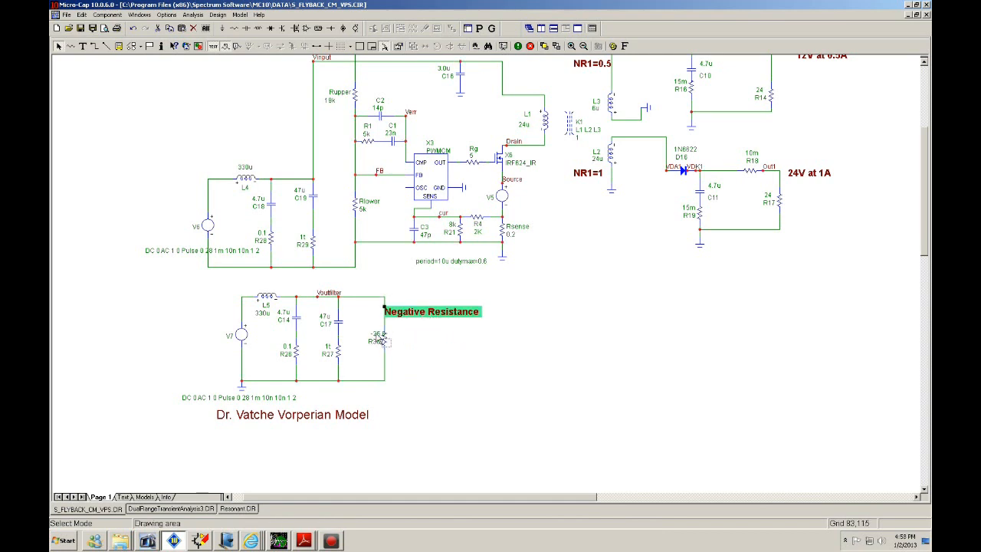
left_click(375, 340)
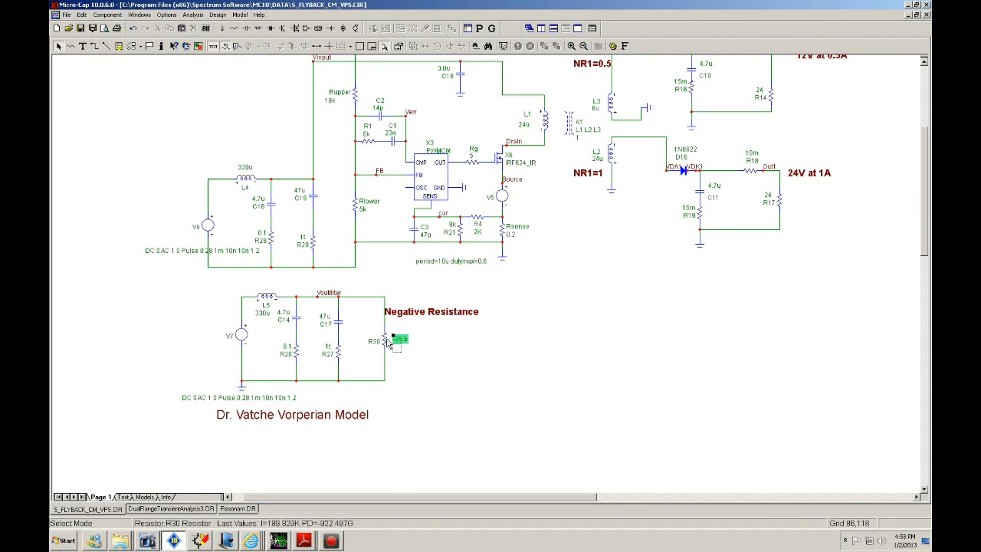
double_click(375, 341)
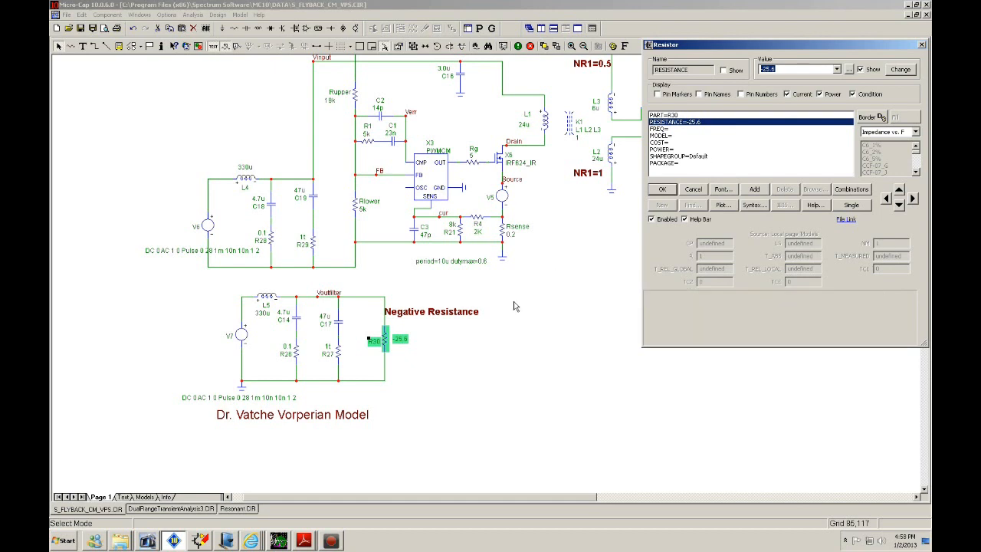
mouse_move(665, 184)
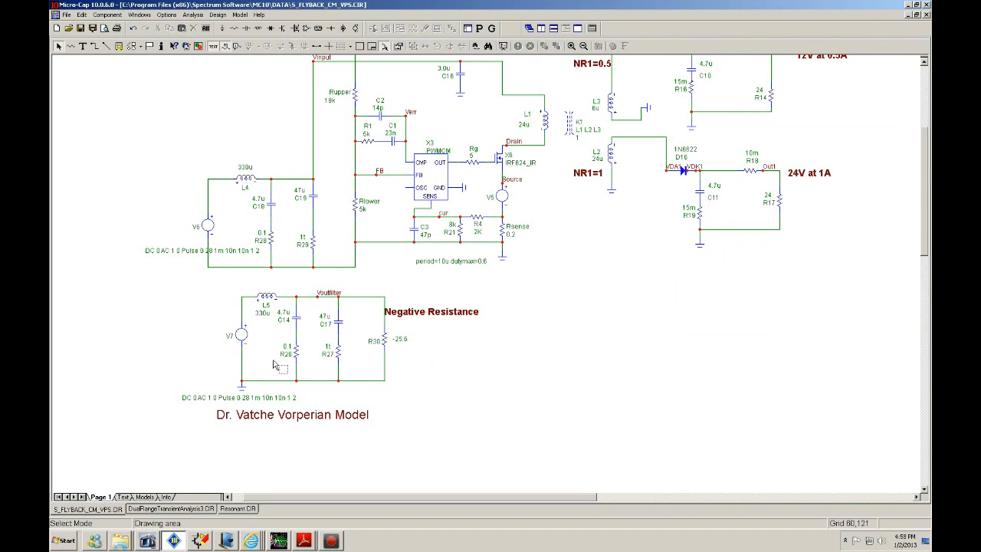
mouse_move(242, 336)
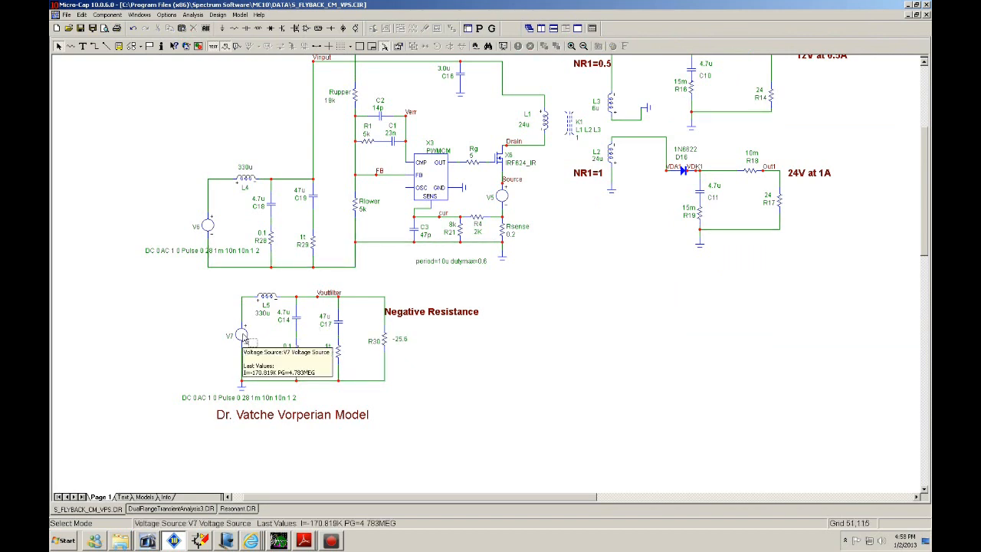
mouse_move(283, 298)
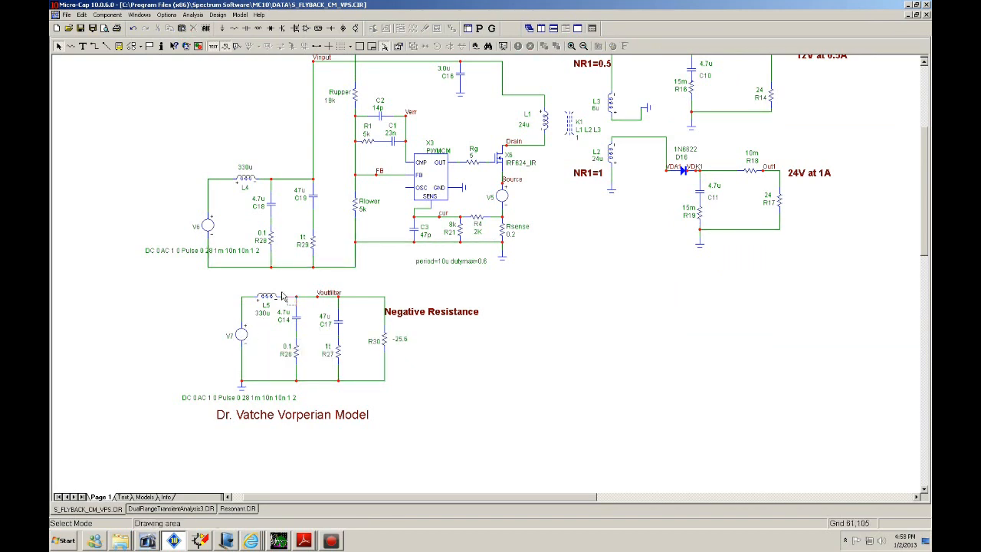
mouse_move(395, 351)
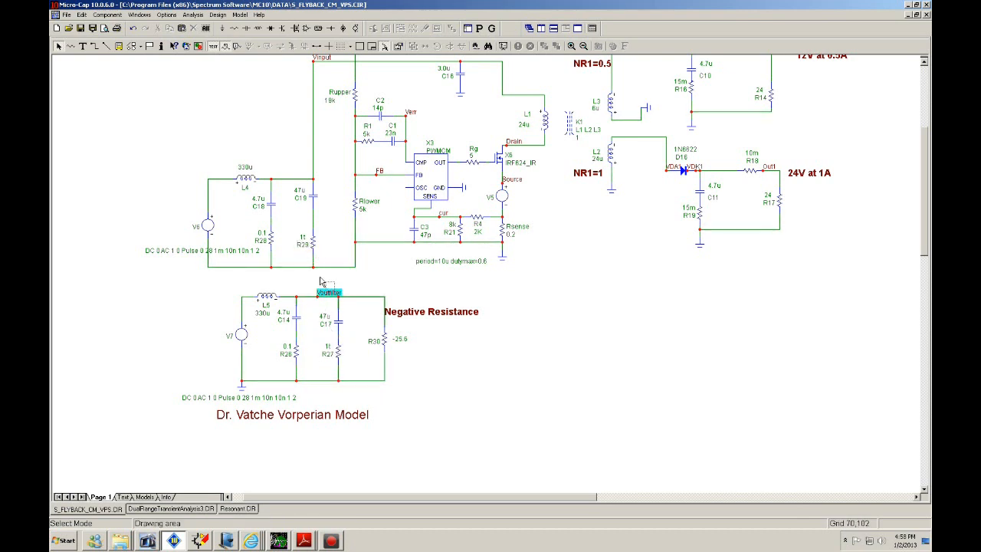
scroll("down", 3)
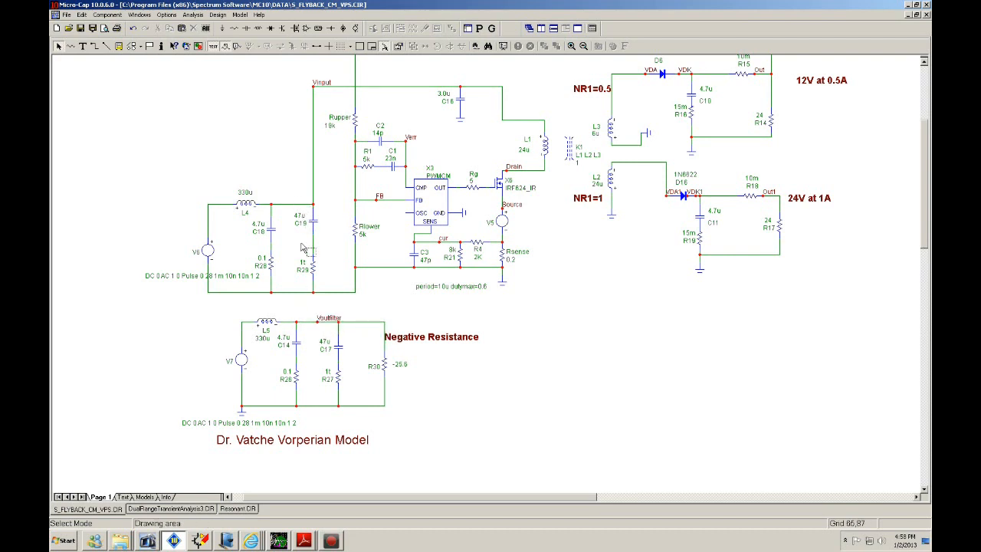
mouse_move(206, 144)
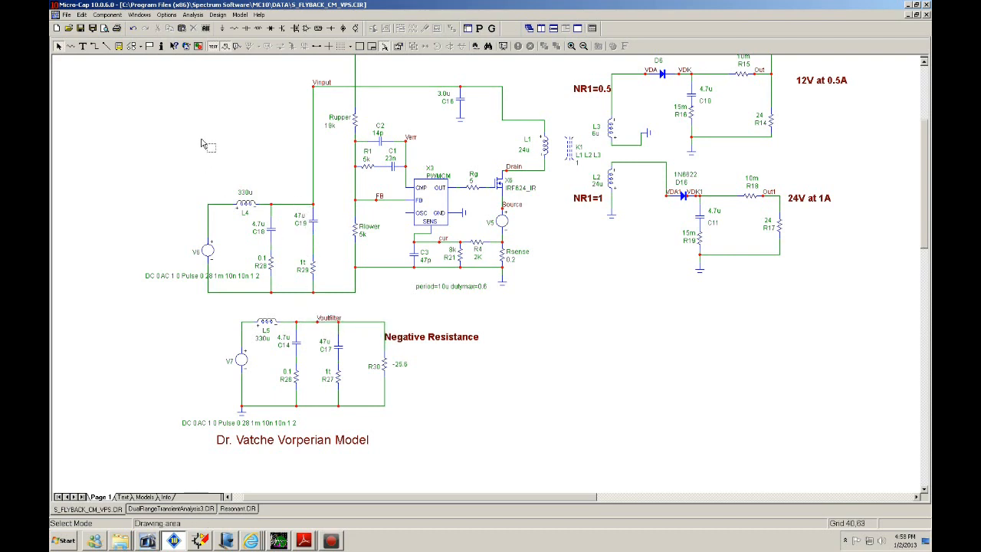
- Run a transient analysis plotting the output voltages and the oscillating filter voltages
left_click(193, 15)
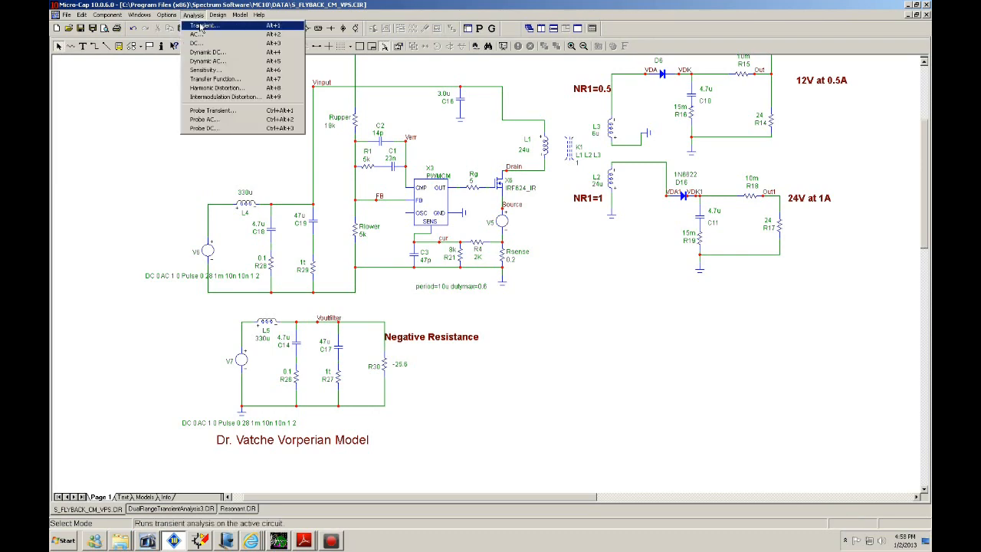
left_click(203, 25)
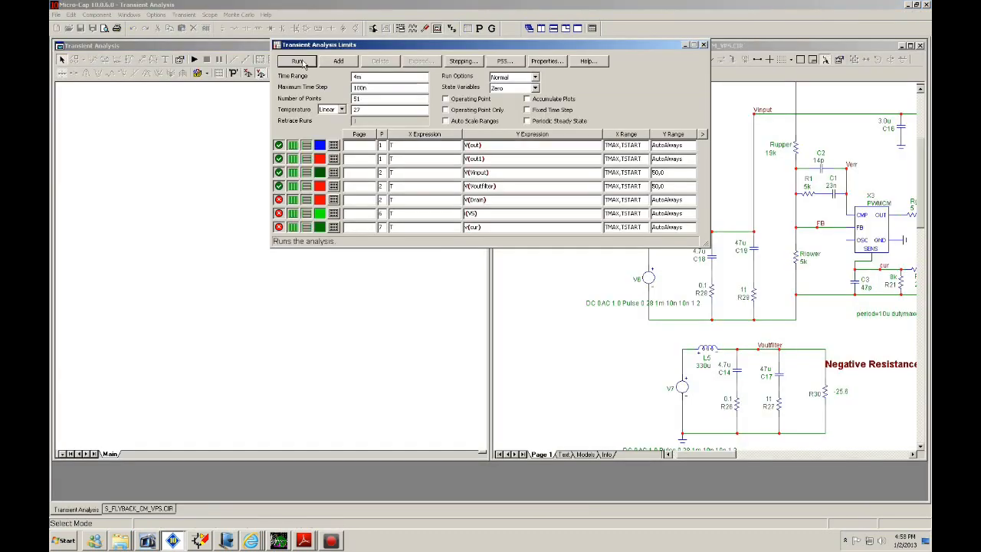
left_click(298, 62)
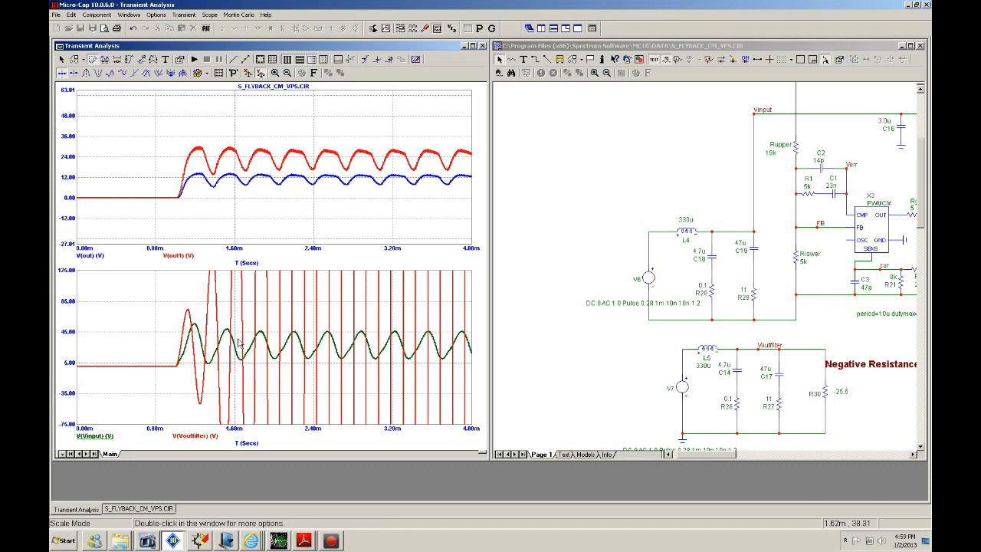
mouse_move(392, 343)
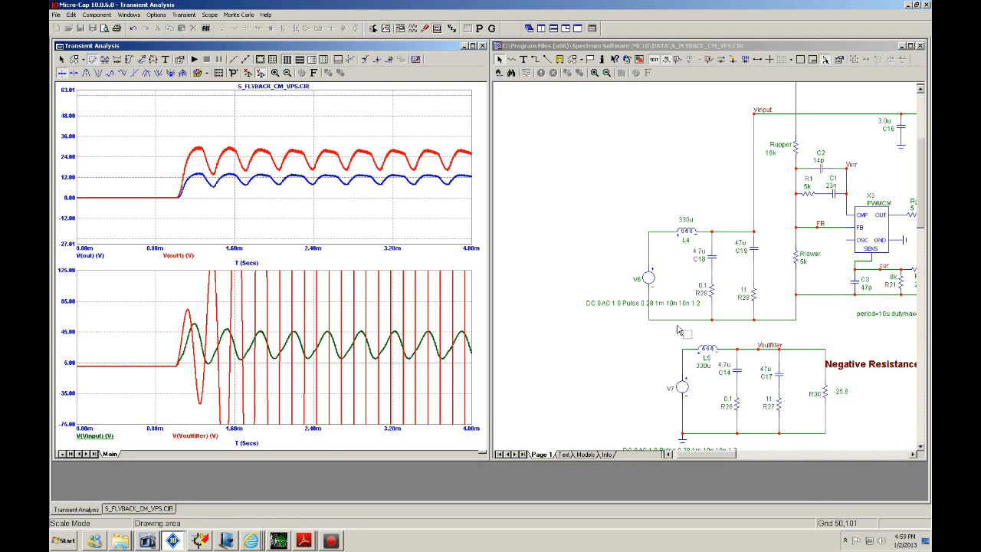
mouse_move(354, 401)
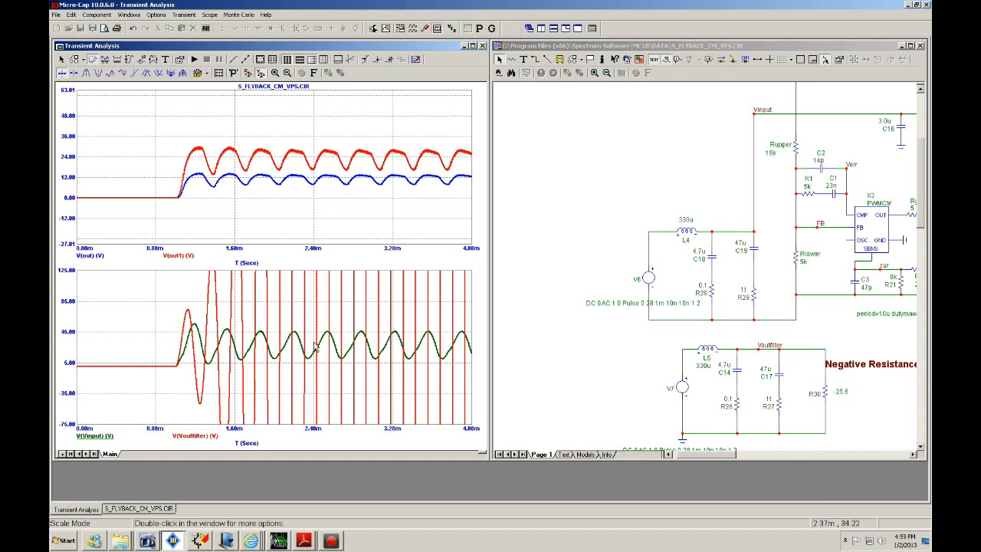
mouse_move(391, 334)
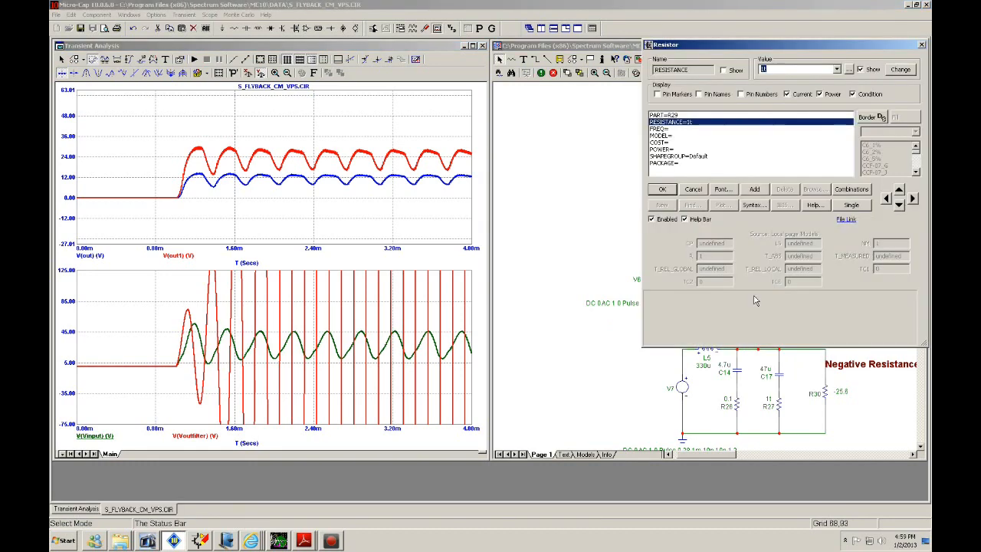
- Dismiss the resistor dialog and bring up damping resistor R27's properties for editing
left_click(662, 189)
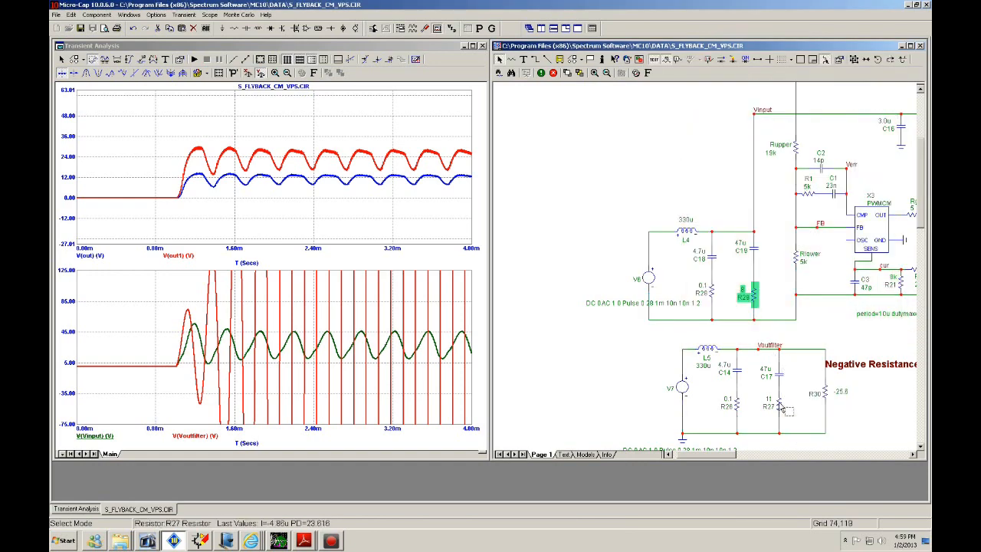
double_click(773, 405)
type("8")
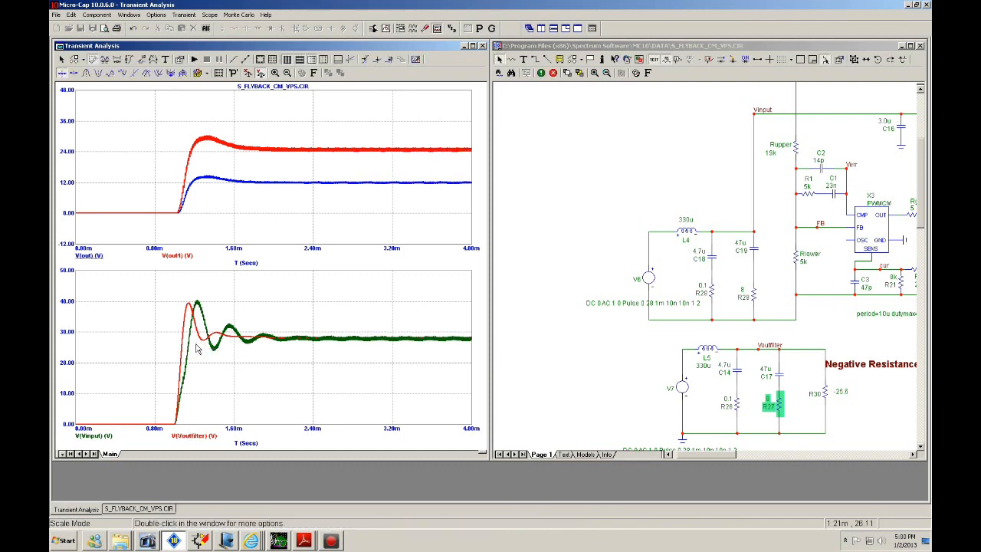
mouse_move(208, 341)
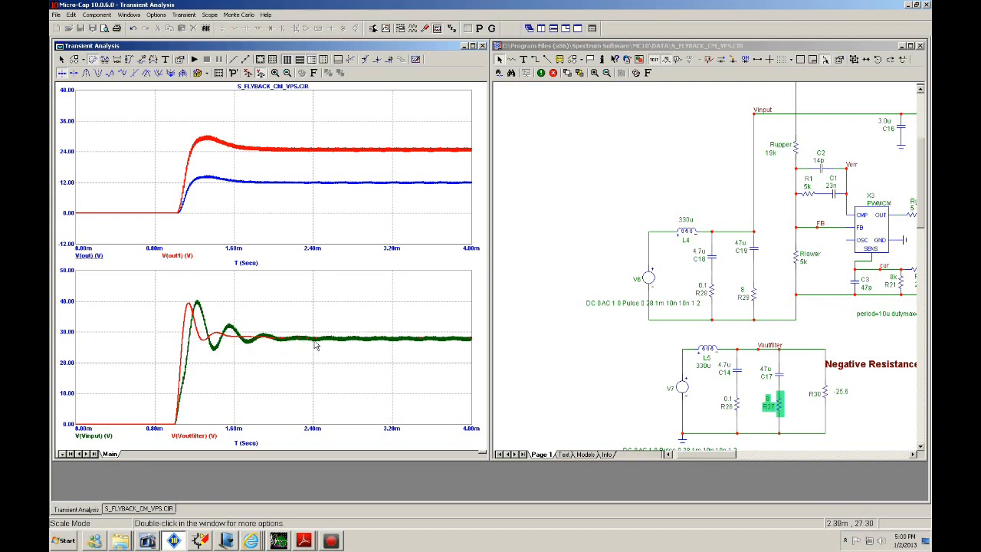
mouse_move(197, 314)
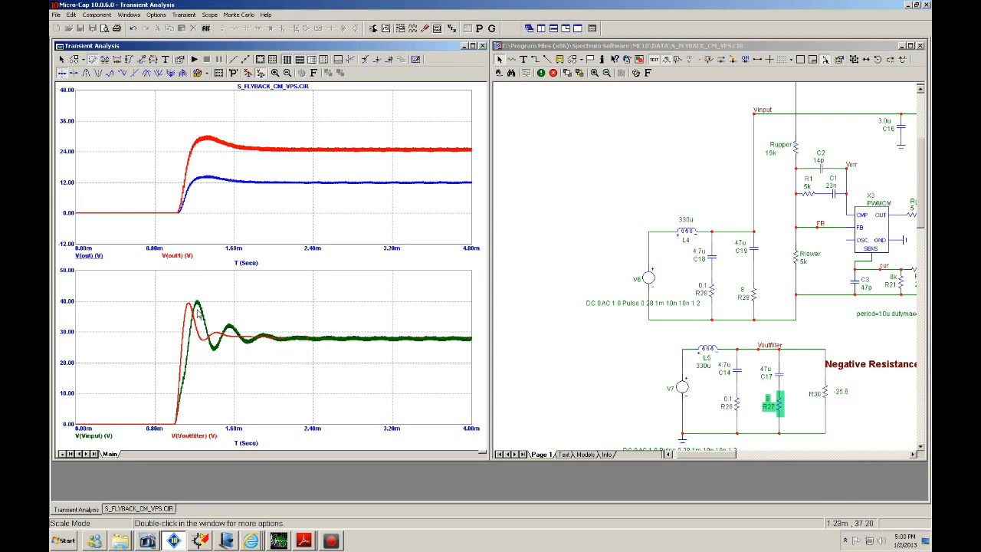
mouse_move(285, 339)
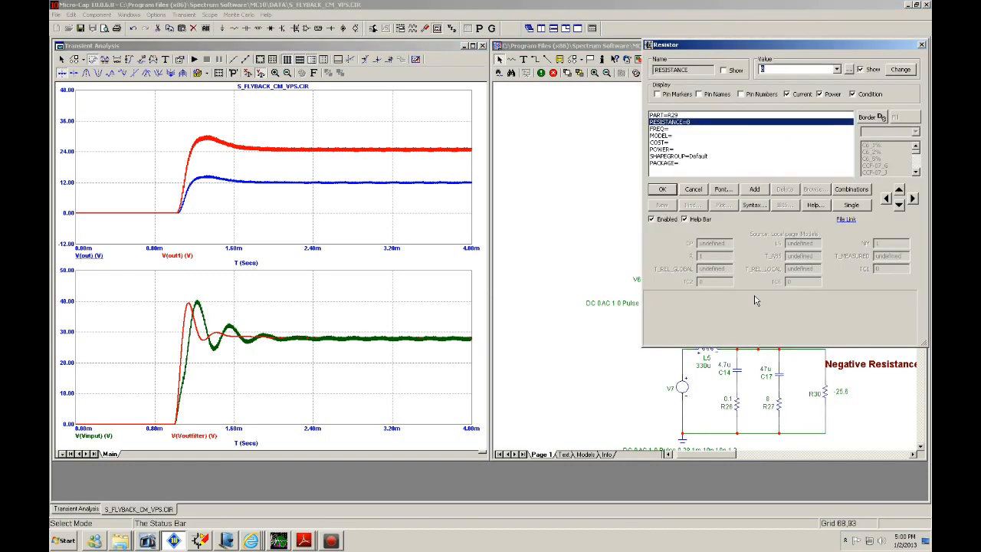
- Give damping resistor R27 a value of 4 and revisit its properties on the schematic
type("4")
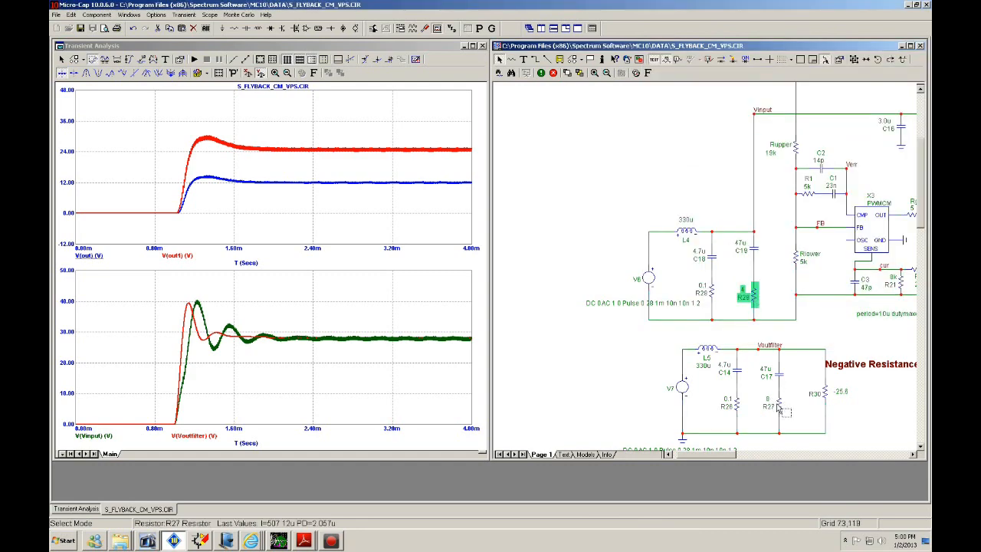
double_click(754, 294)
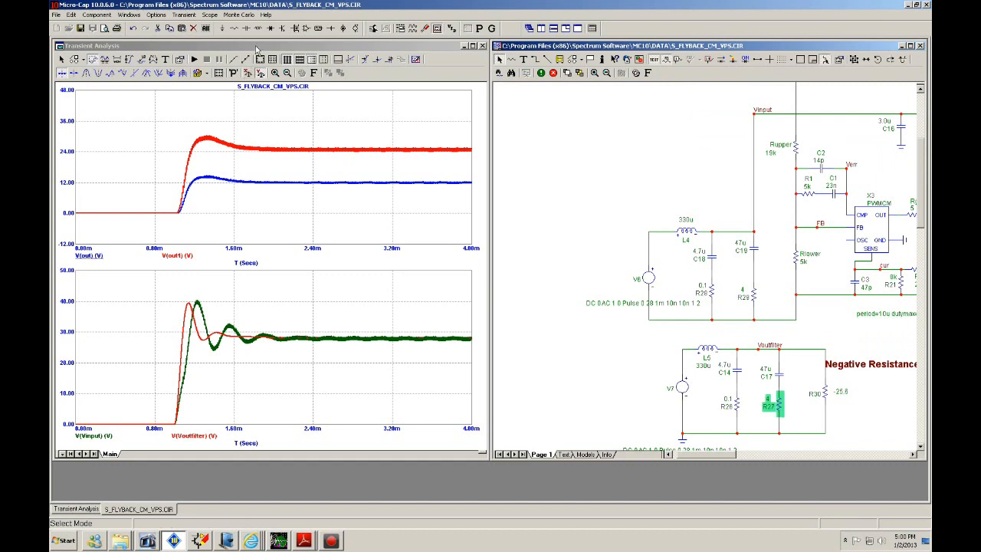
left_click(194, 58)
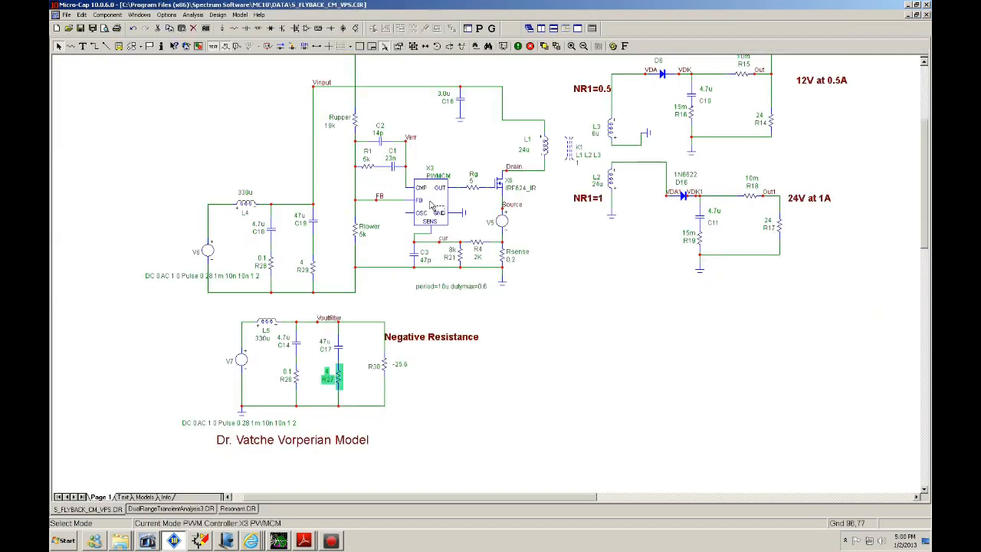
mouse_move(421, 382)
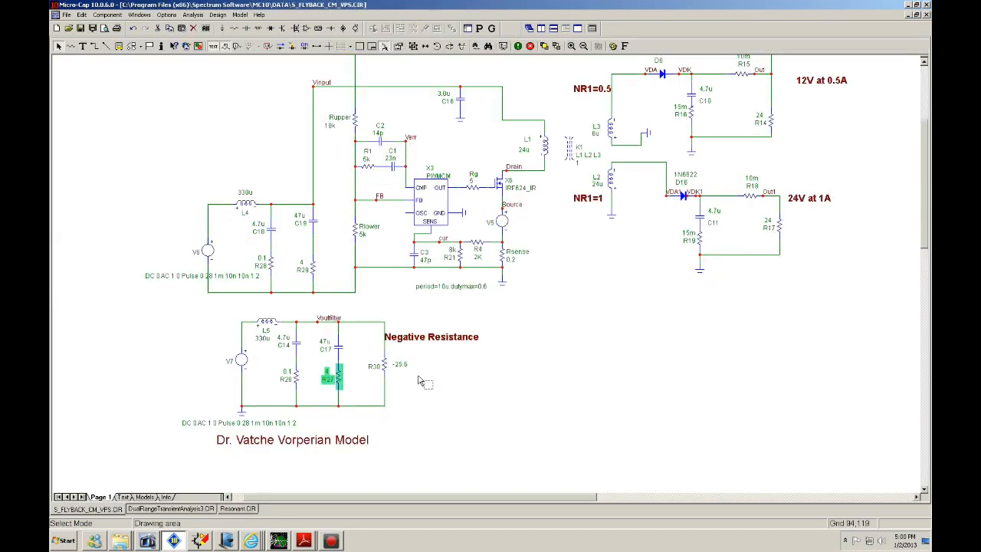
mouse_move(719, 115)
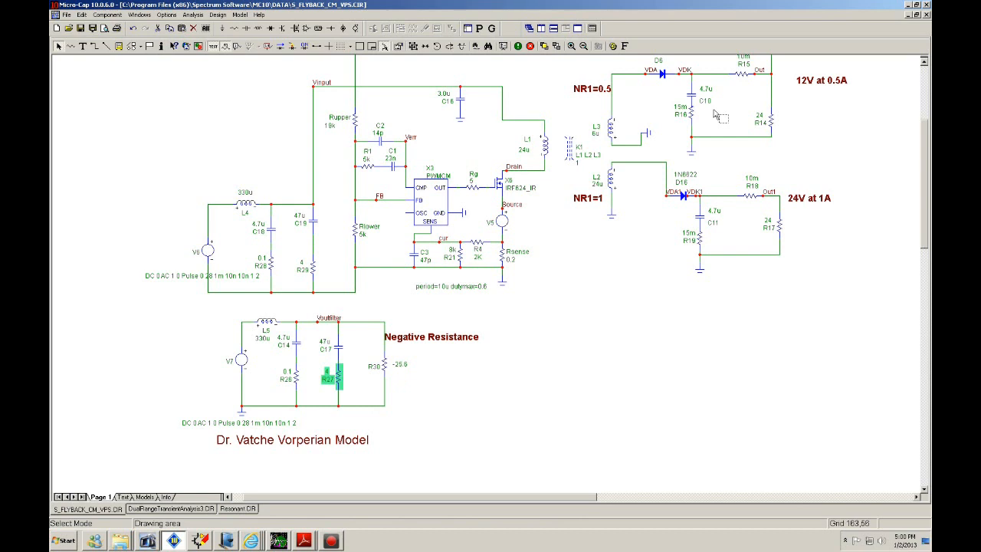
mouse_move(728, 248)
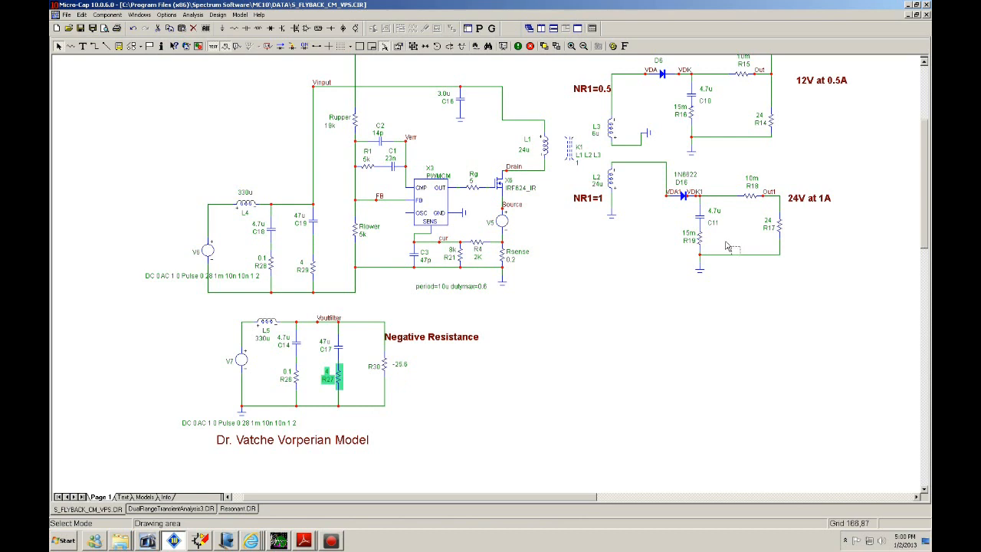
mouse_move(596, 313)
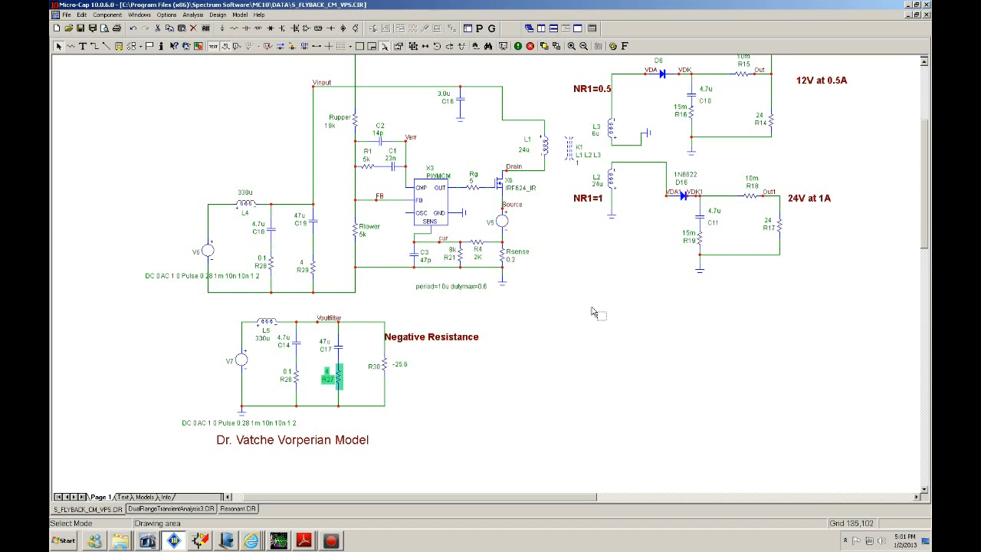
mouse_move(384, 368)
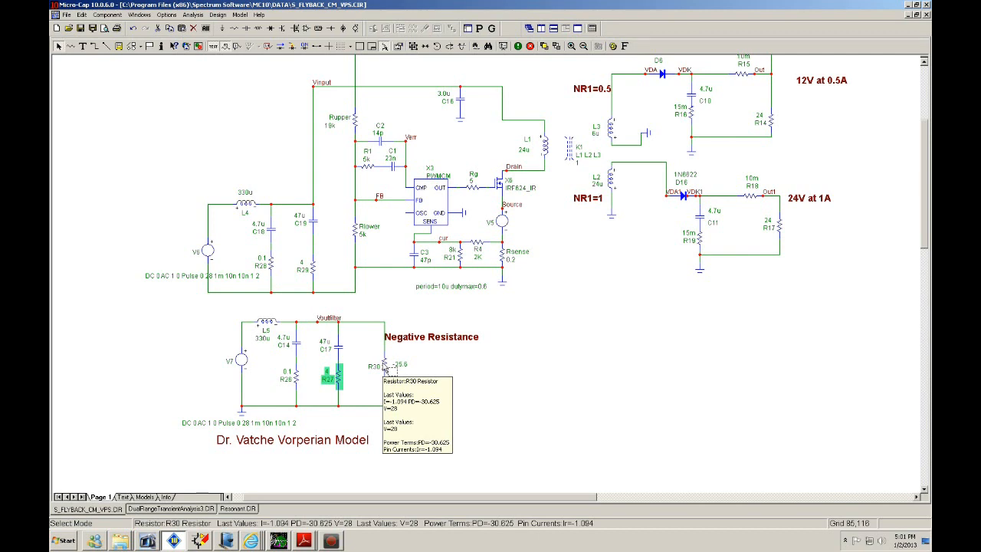
mouse_move(375, 346)
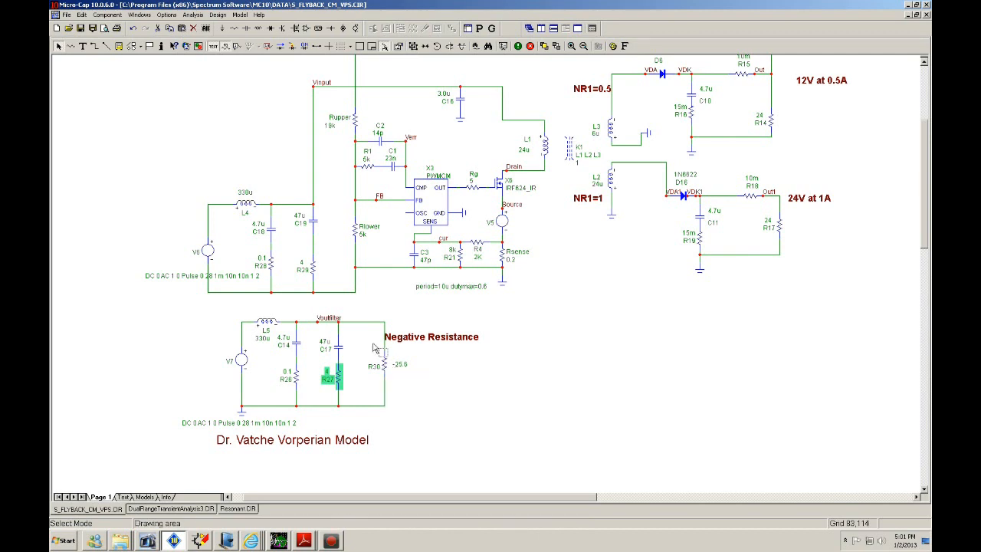
mouse_move(420, 344)
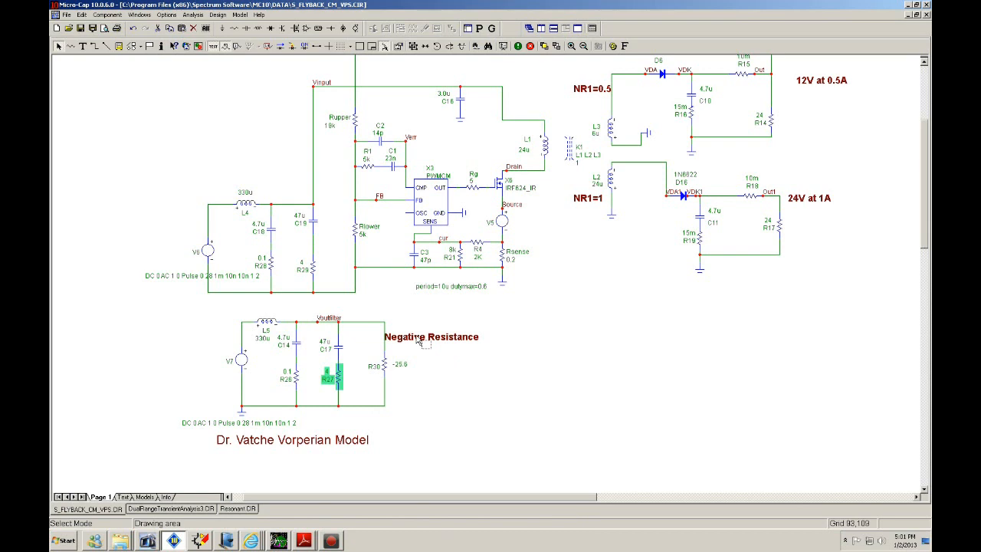